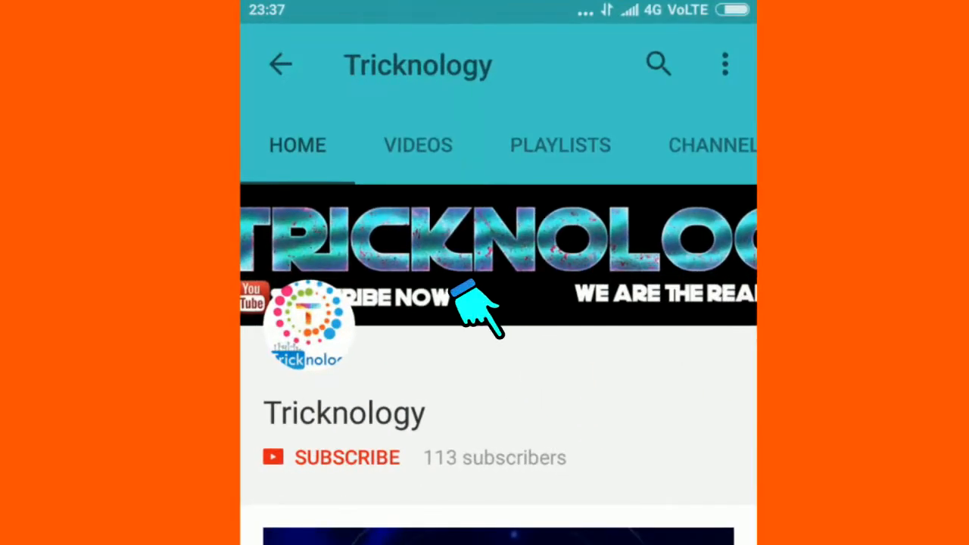
# Locate the Duplicate Cleaner Pro setup file from its website download
pyautogui.click(347, 457)
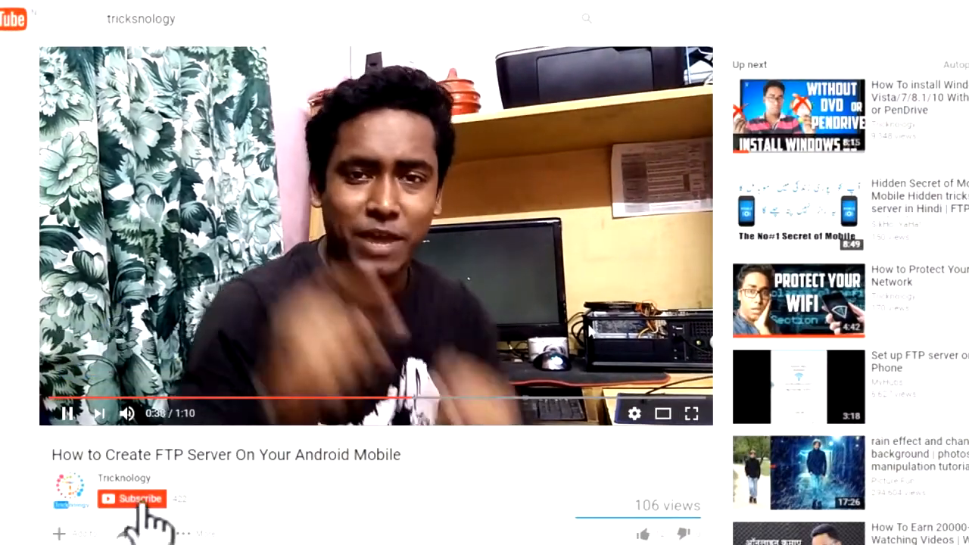
pyautogui.click(132, 498)
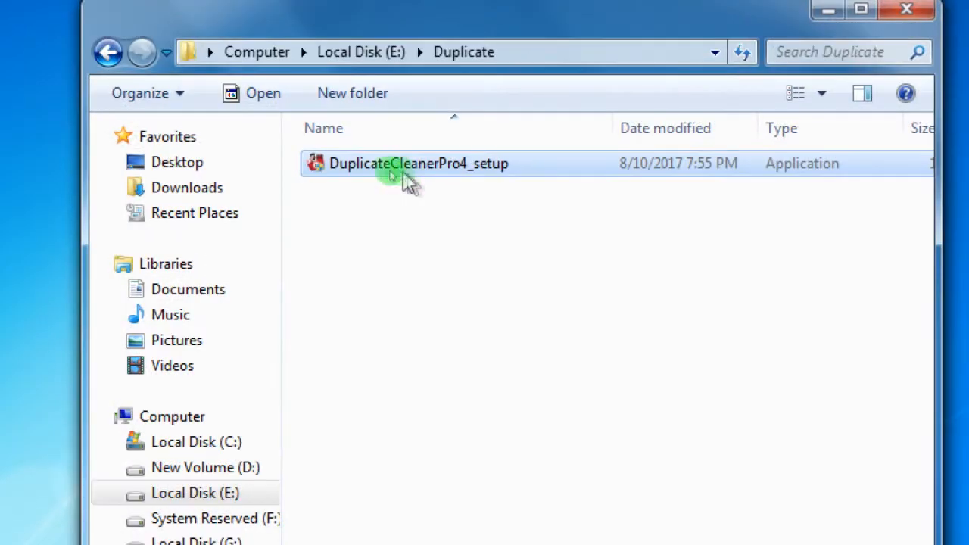
pyautogui.click(418, 164)
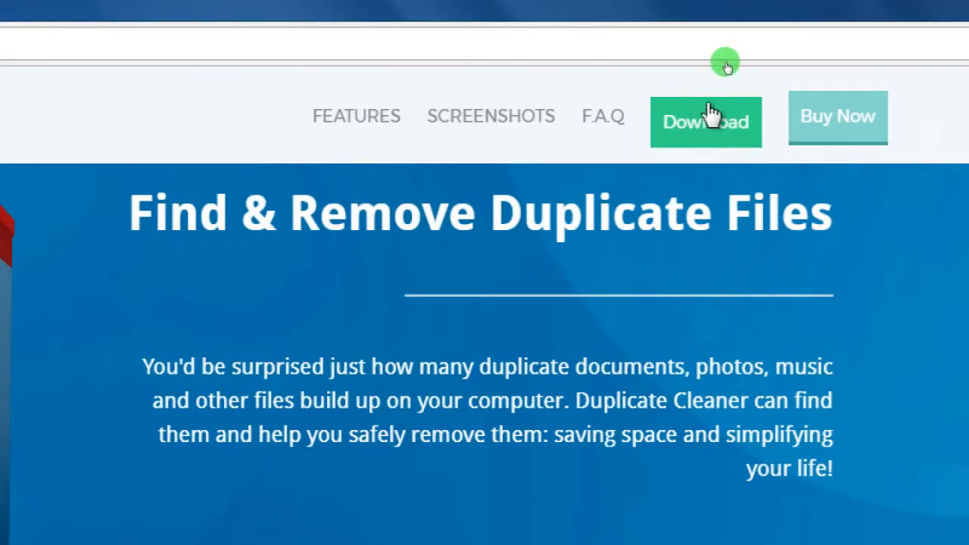
pyautogui.click(706, 122)
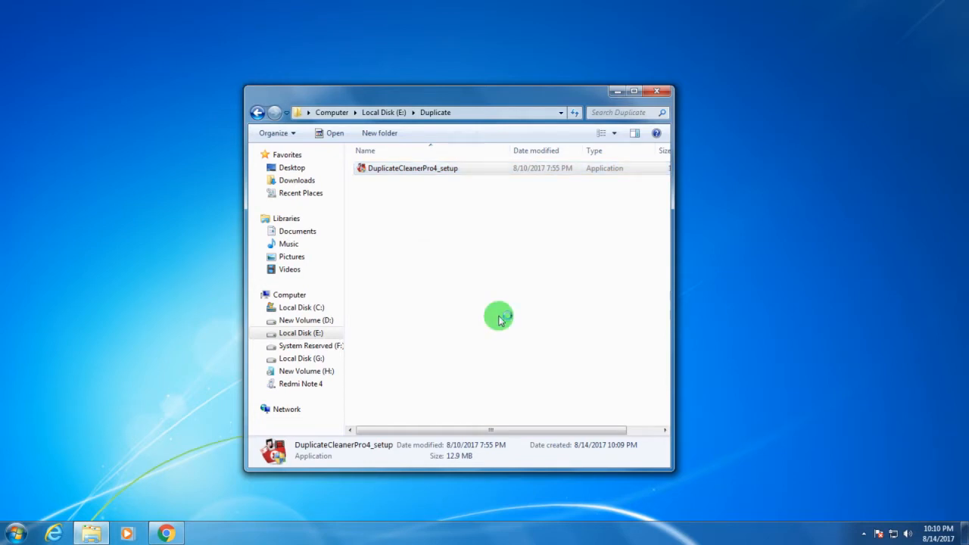
# Install version 4.0.5 in English with desktop shortcut, tutorials off, launching afterwards
pyautogui.doubleClick(413, 168)
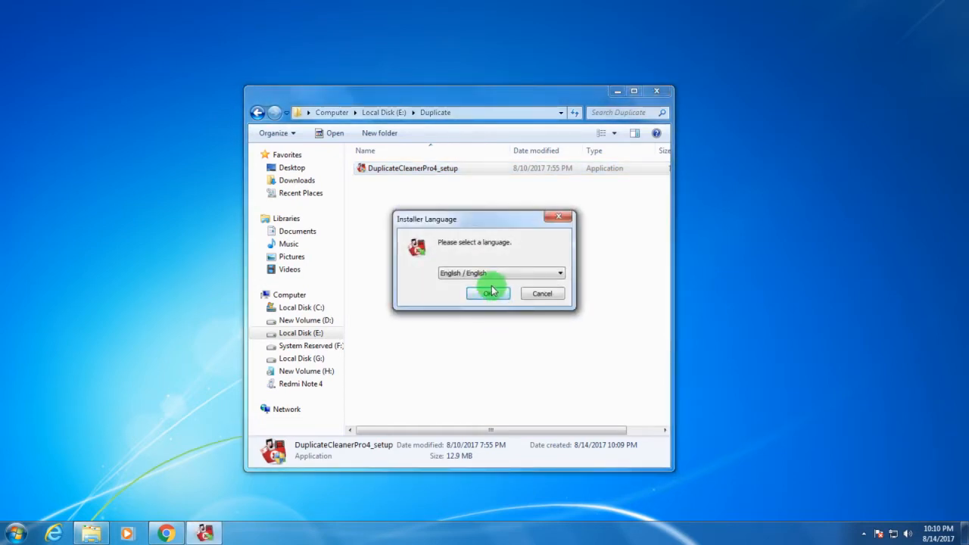
pyautogui.click(488, 293)
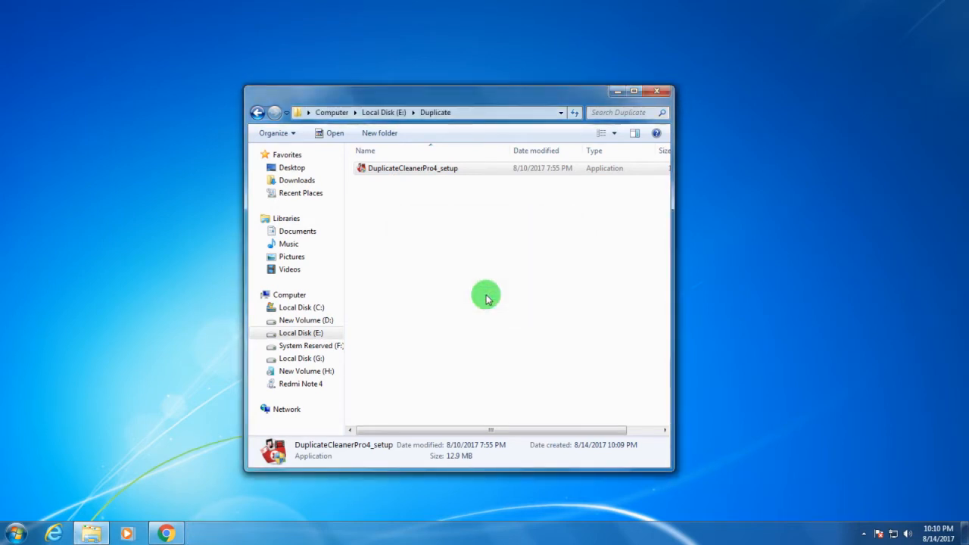
pyautogui.doubleClick(413, 168)
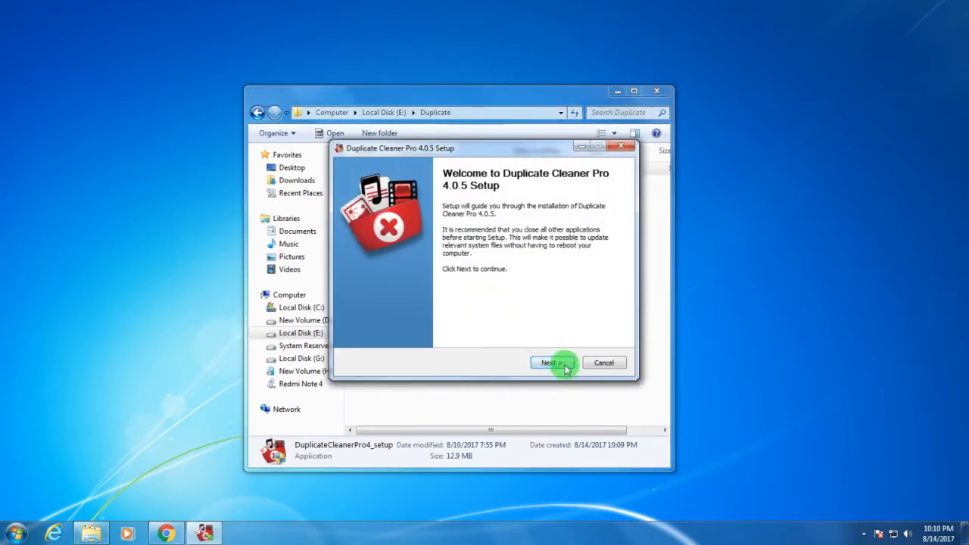
pyautogui.click(552, 363)
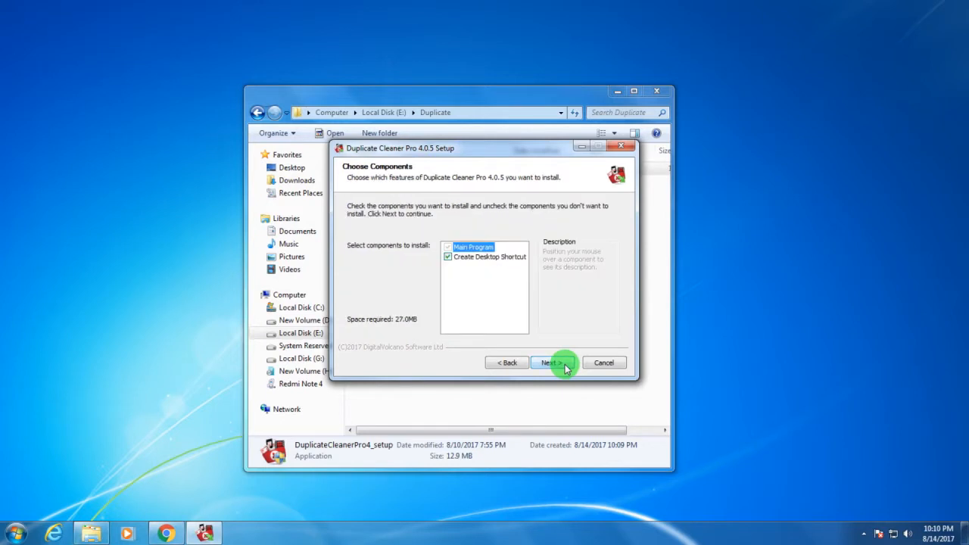
pyautogui.click(552, 363)
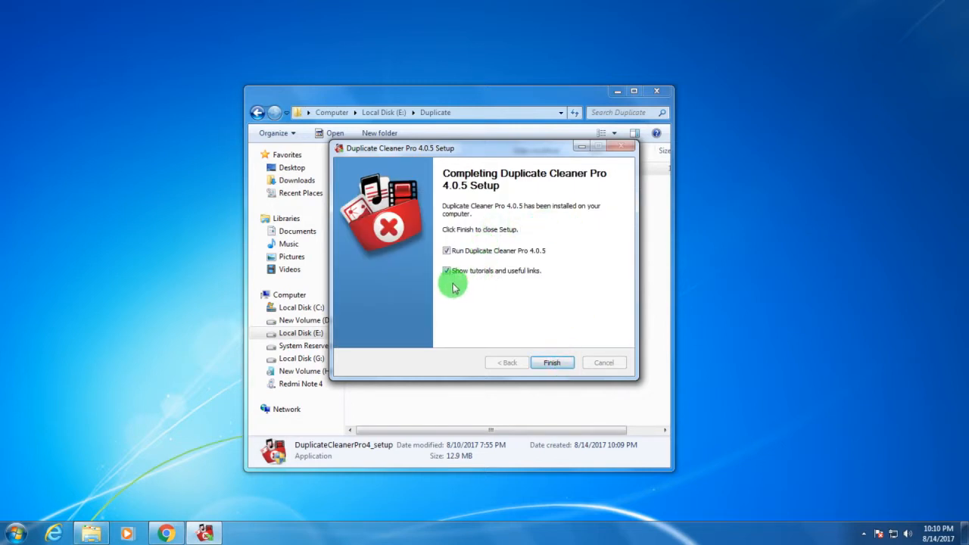
pyautogui.click(447, 270)
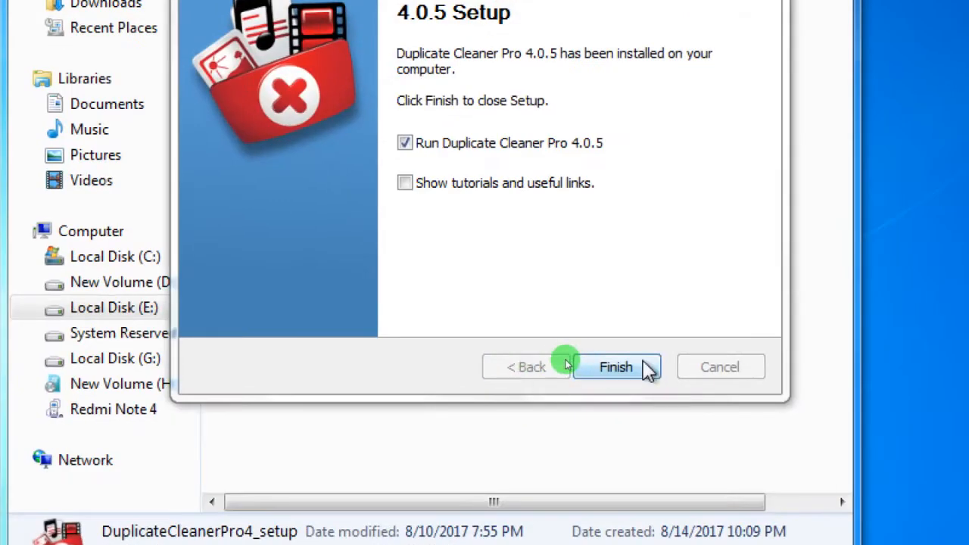
pyautogui.click(616, 367)
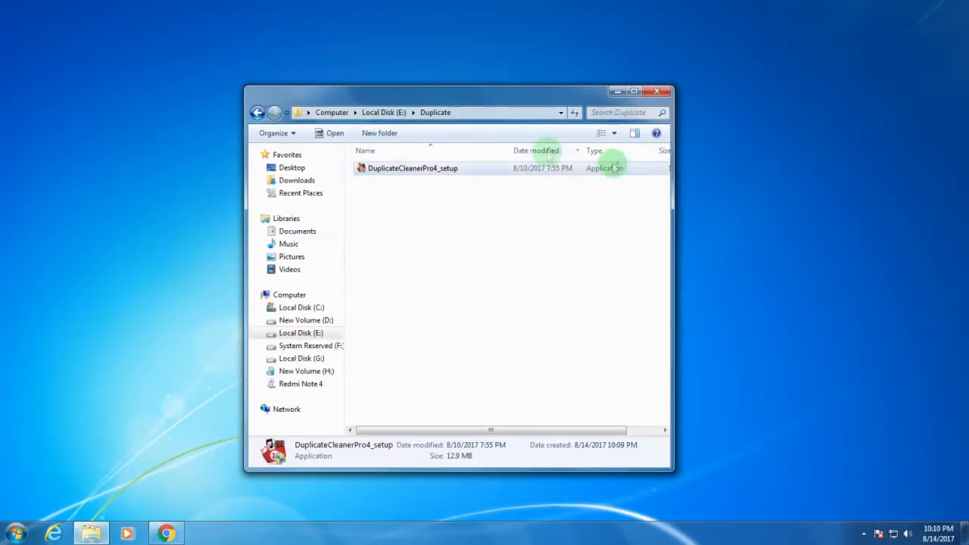
pyautogui.click(657, 90)
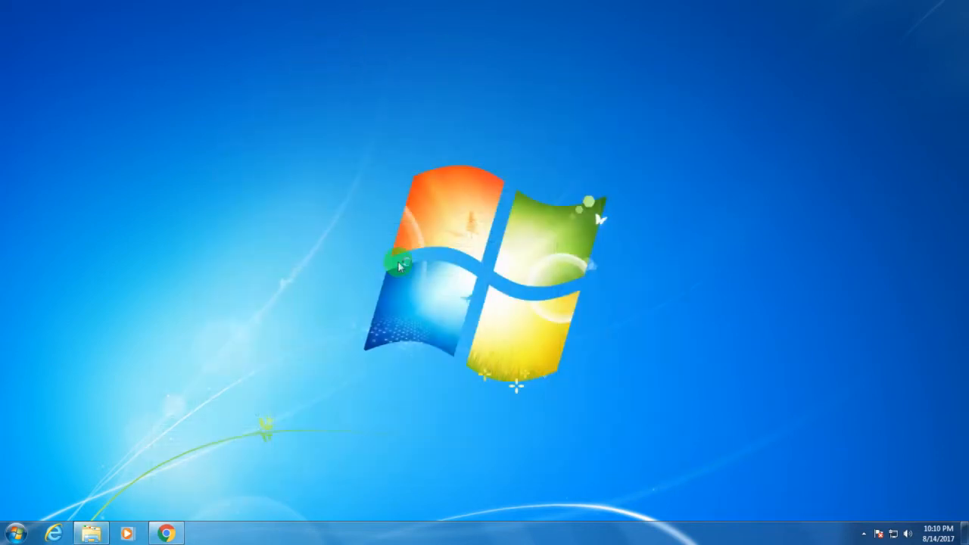
pyautogui.moveTo(348, 329)
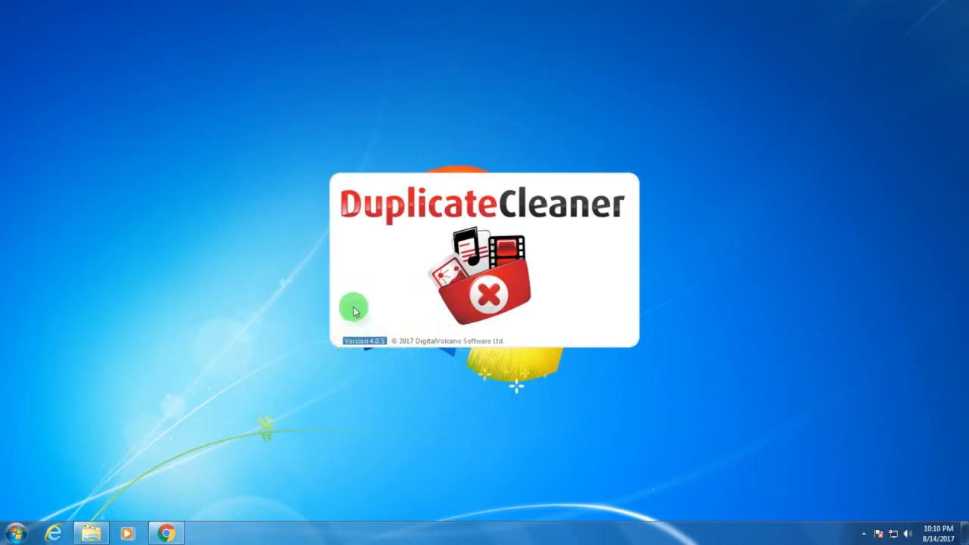
pyautogui.moveTo(309, 331)
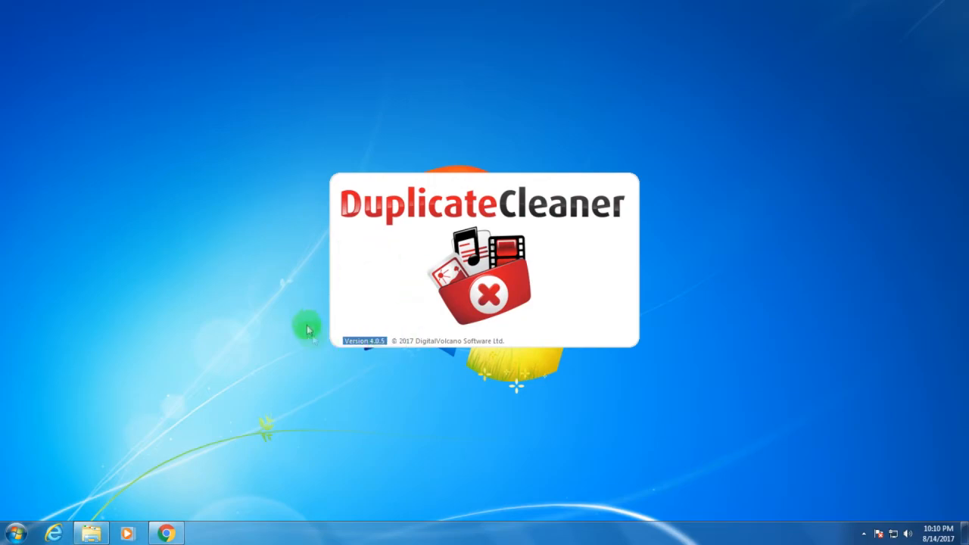
pyautogui.moveTo(374, 341)
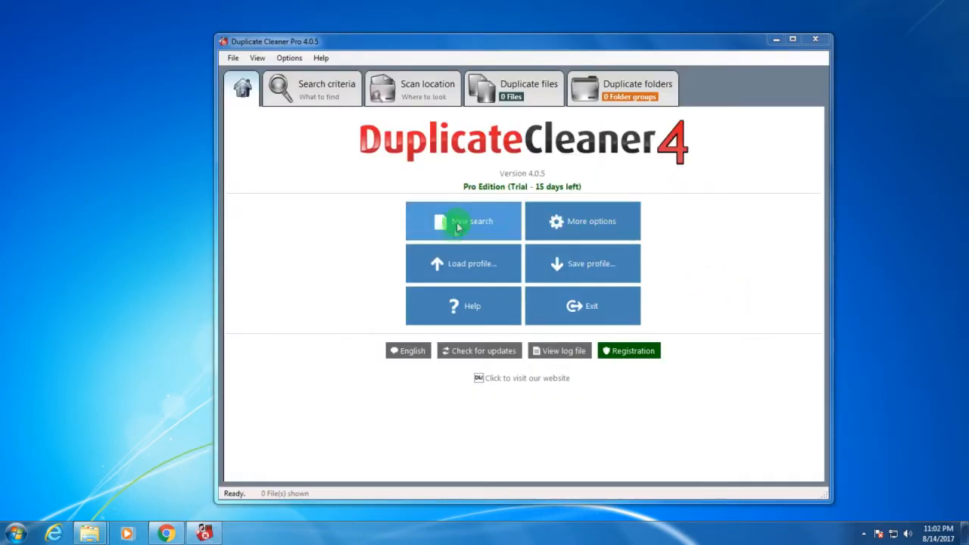
pyautogui.moveTo(583, 89)
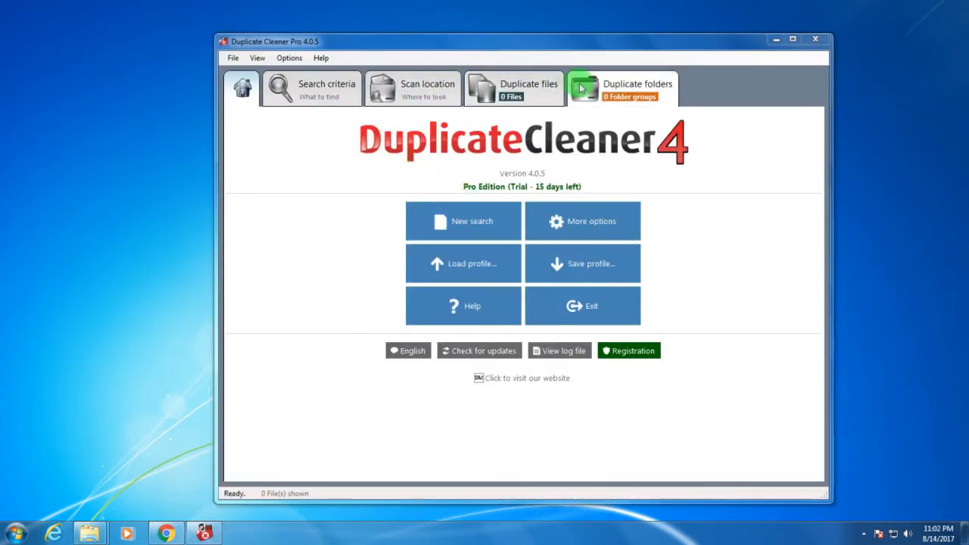
# Check the empty Duplicate files results, then return to Scan location listing drive E
pyautogui.click(515, 88)
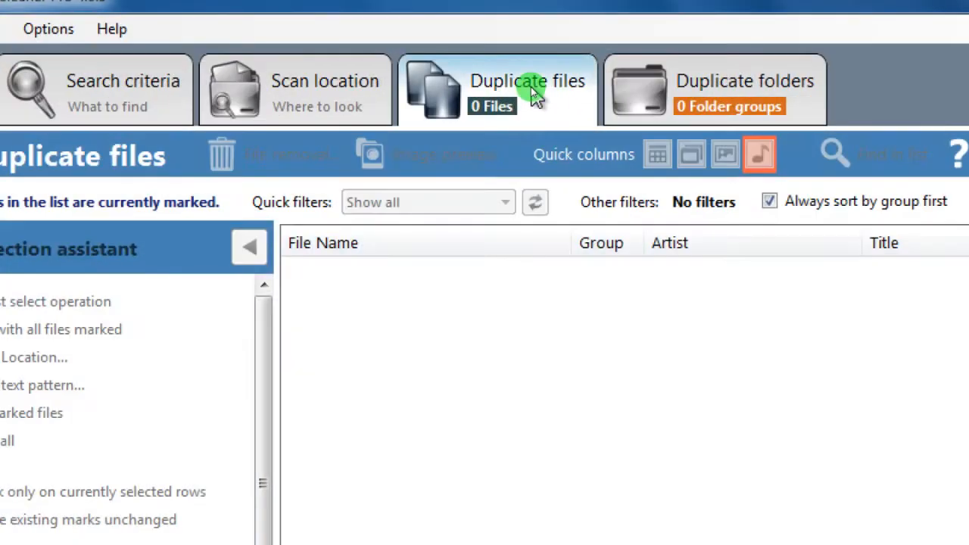
pyautogui.click(412, 89)
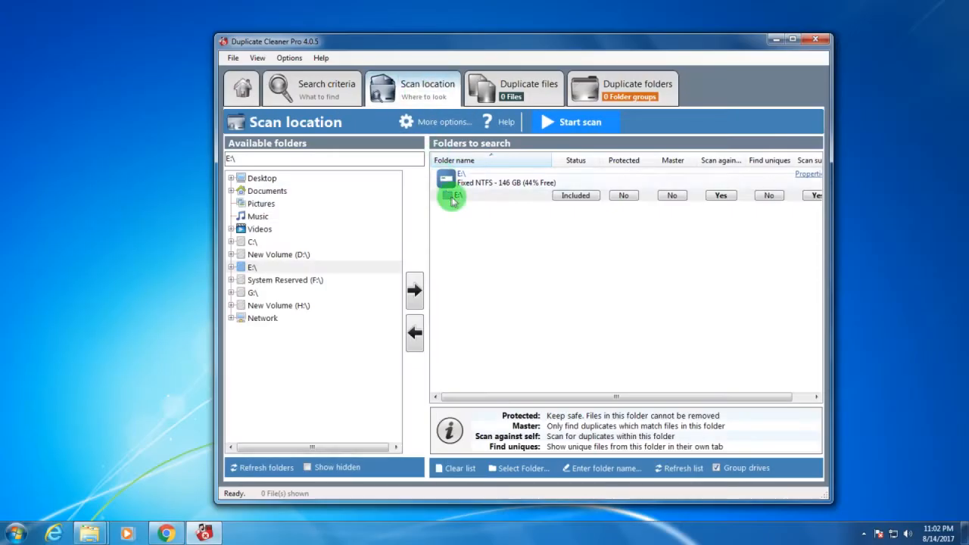
pyautogui.rightClick(451, 196)
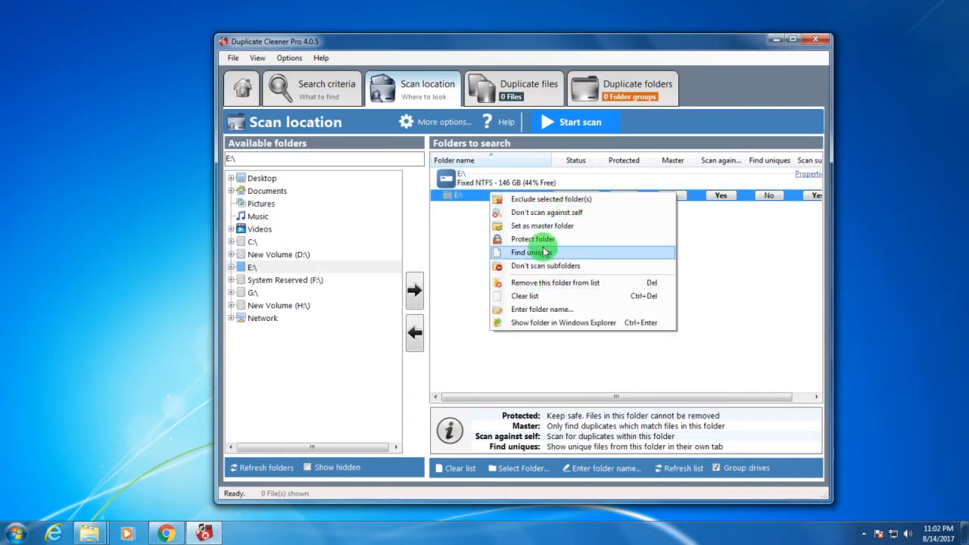
pyautogui.moveTo(547, 212)
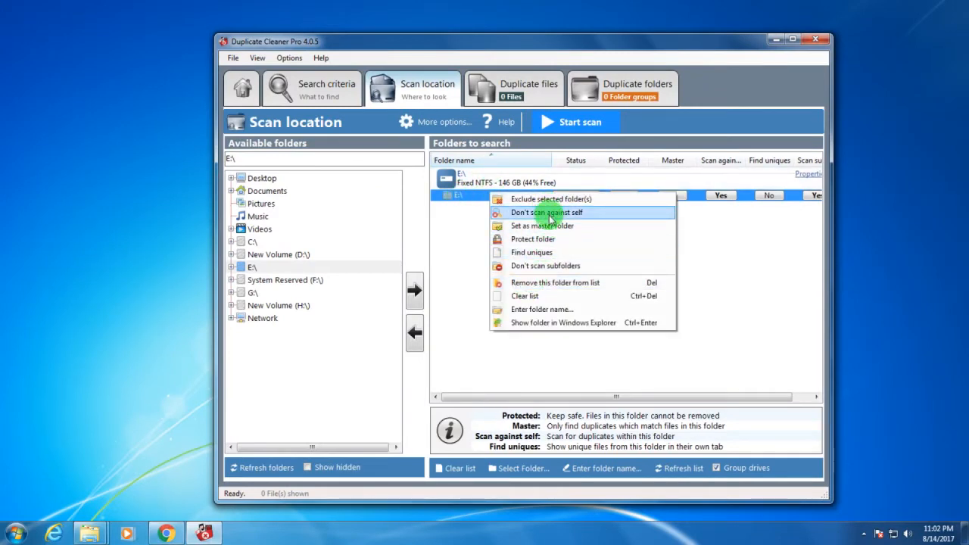
pyautogui.click(545, 212)
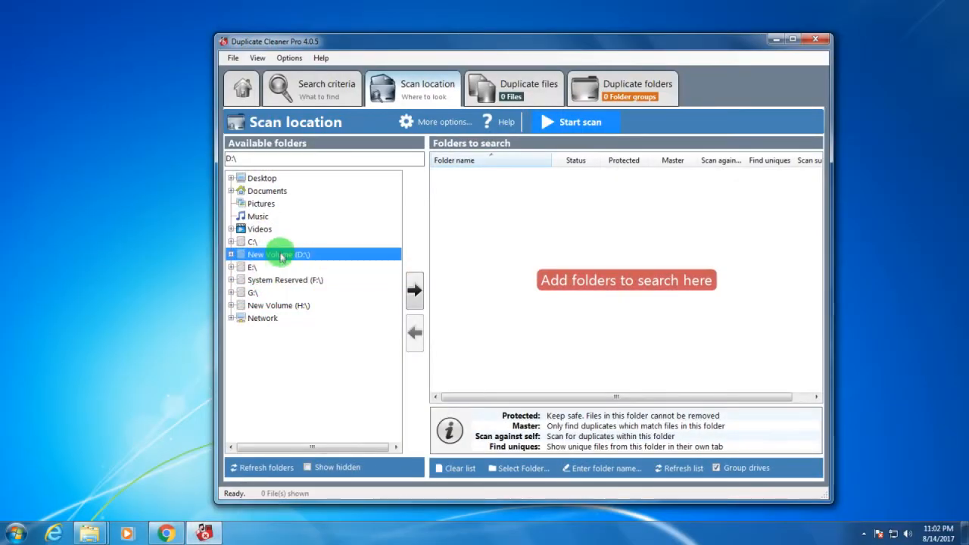
pyautogui.click(252, 266)
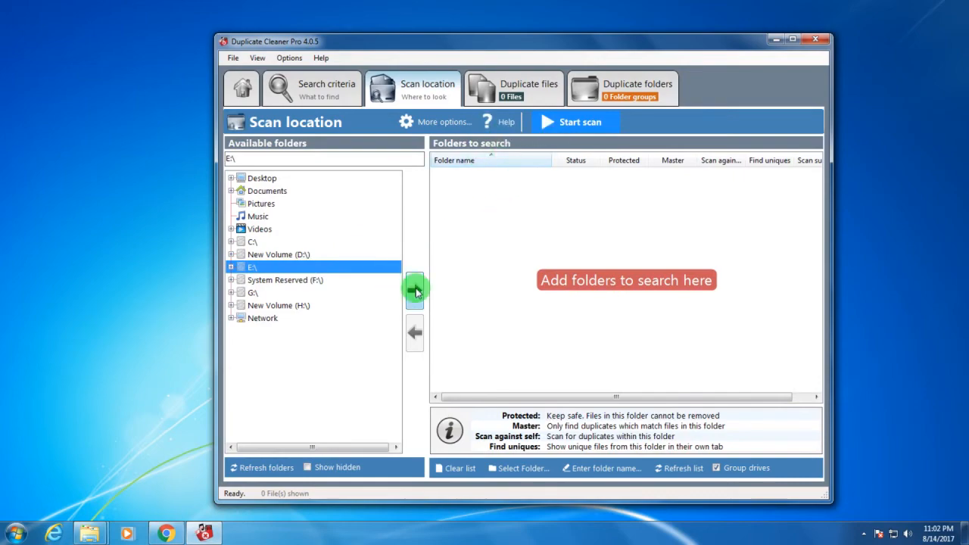
pyautogui.click(414, 290)
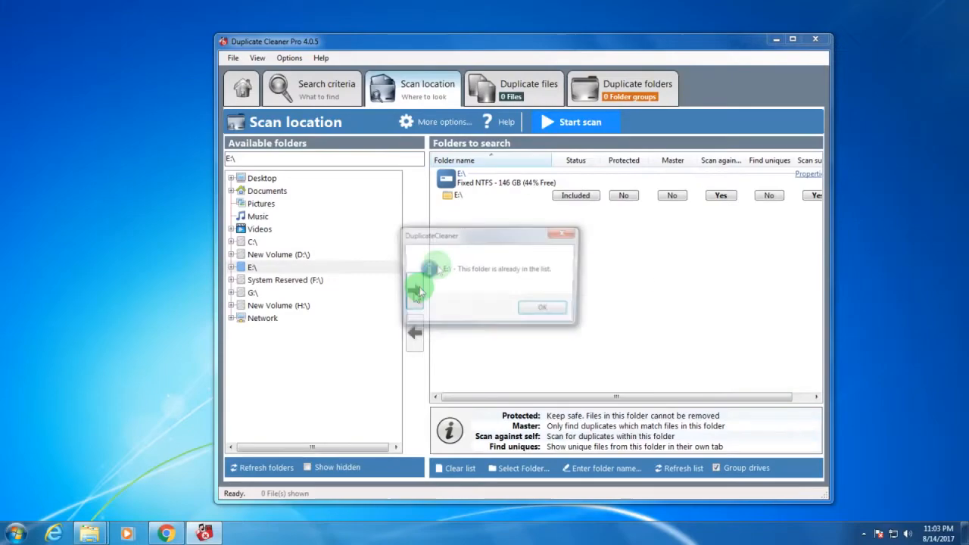
pyautogui.click(542, 307)
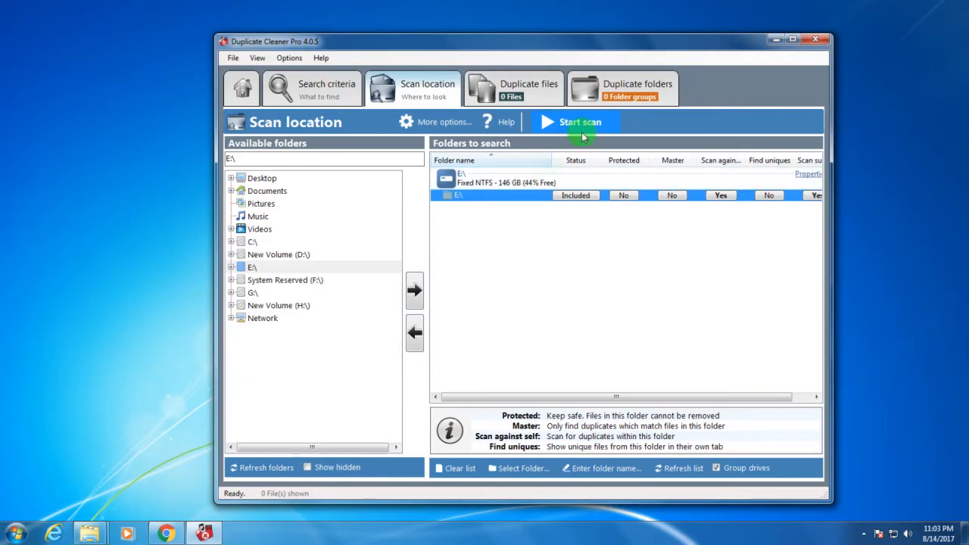
# Scan drive E, finding two duplicate Laal Ishq audio files in one group
pyautogui.click(573, 122)
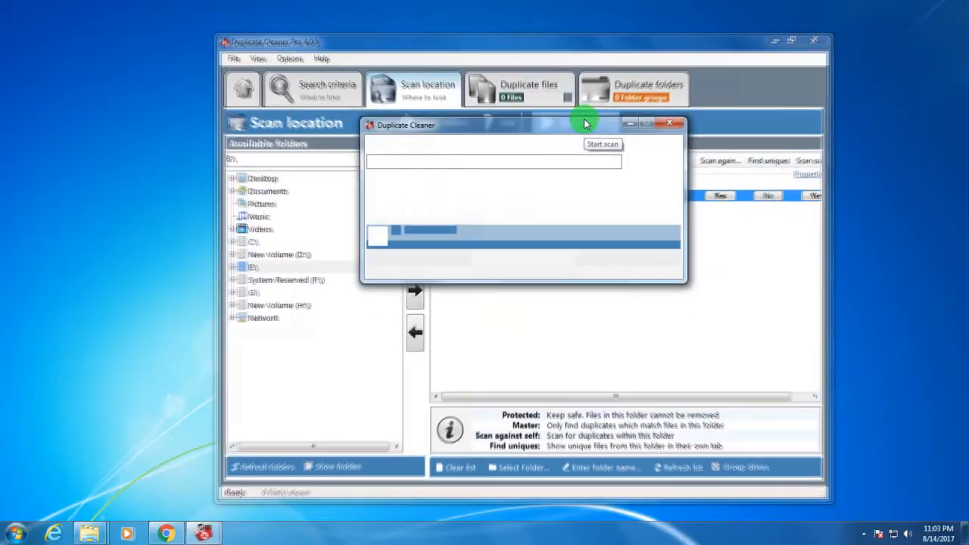
pyautogui.click(602, 144)
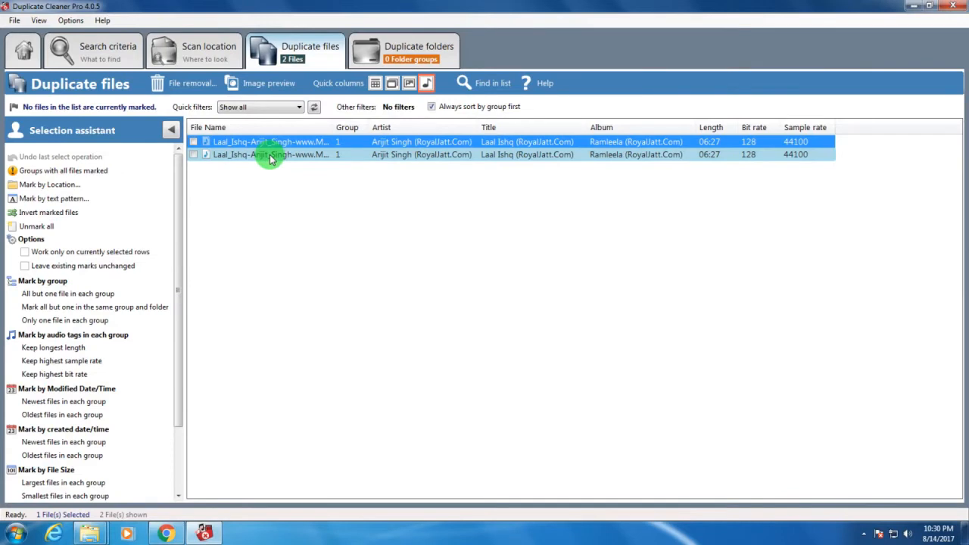
pyautogui.click(270, 155)
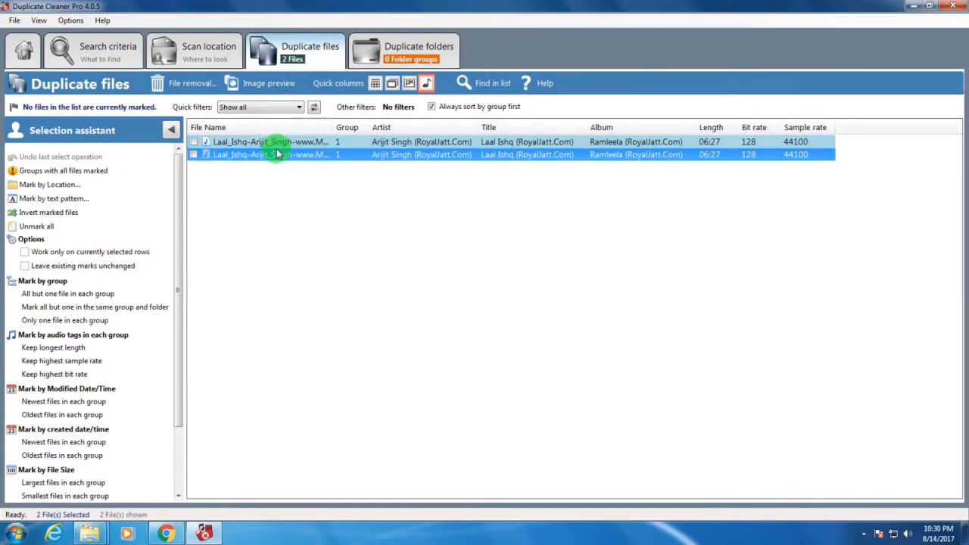
pyautogui.click(288, 154)
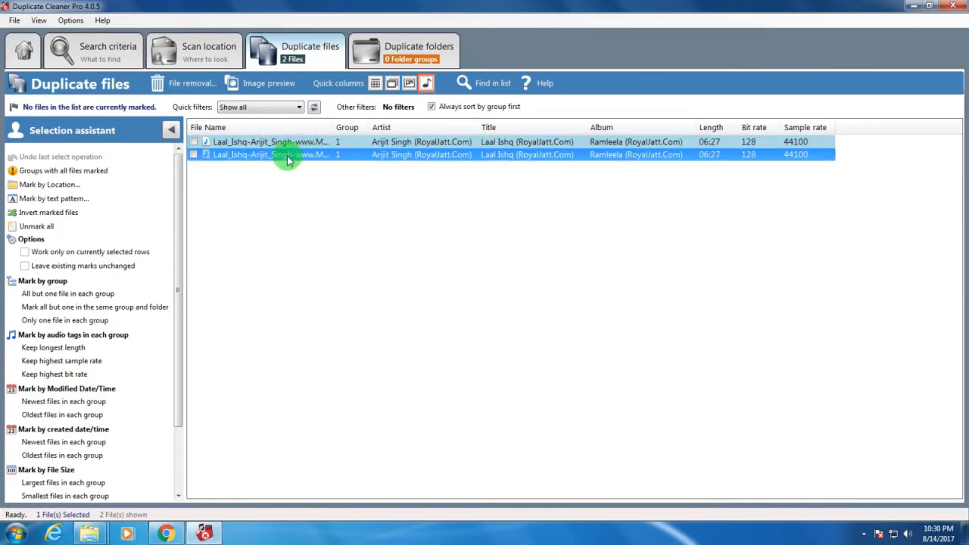
pyautogui.rightClick(288, 154)
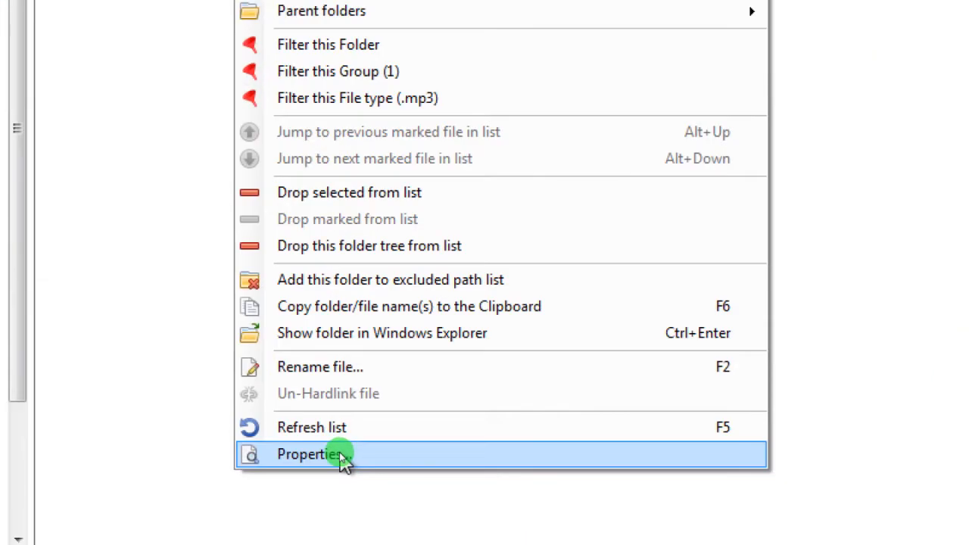
pyautogui.click(311, 453)
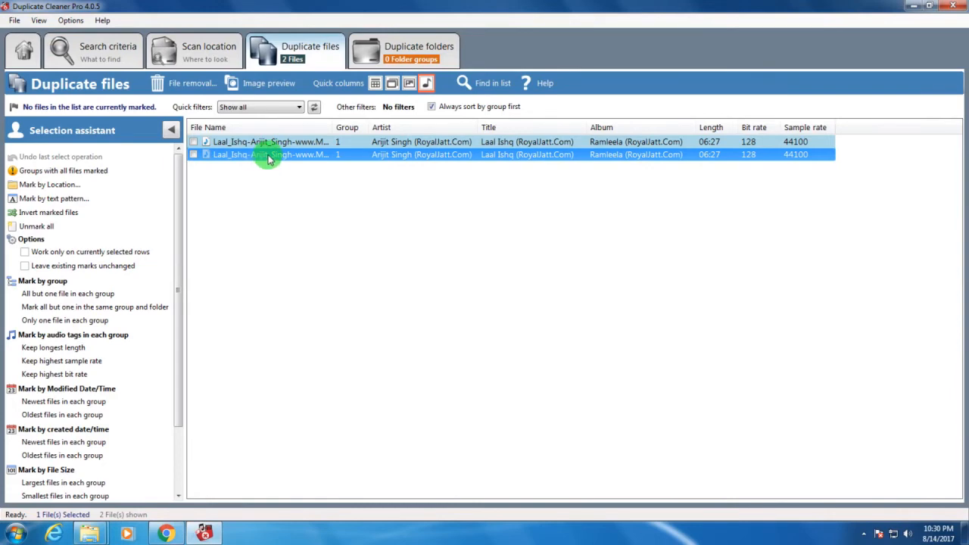
# Mark the second Laal Ishq duplicate (5.97 MB) and bring up File removal options
pyautogui.click(192, 84)
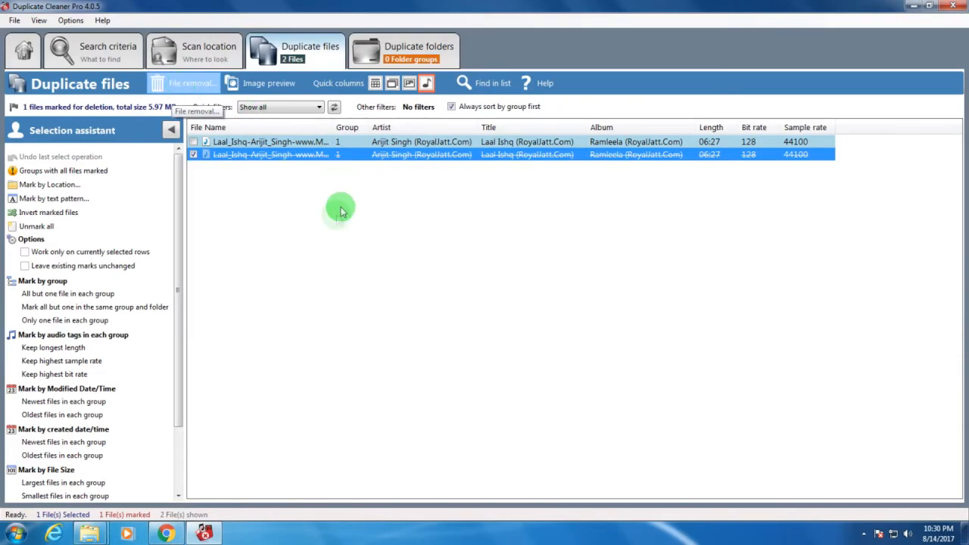
pyautogui.click(191, 83)
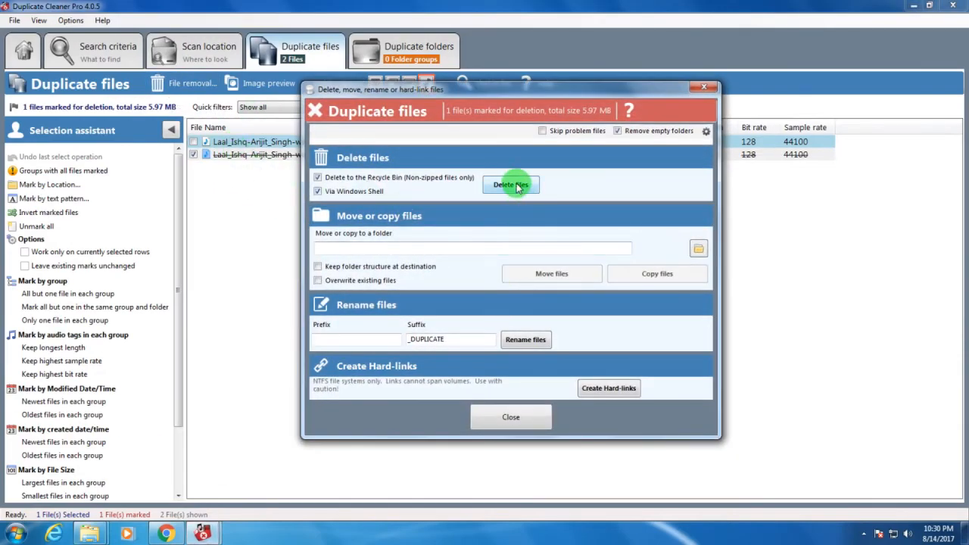